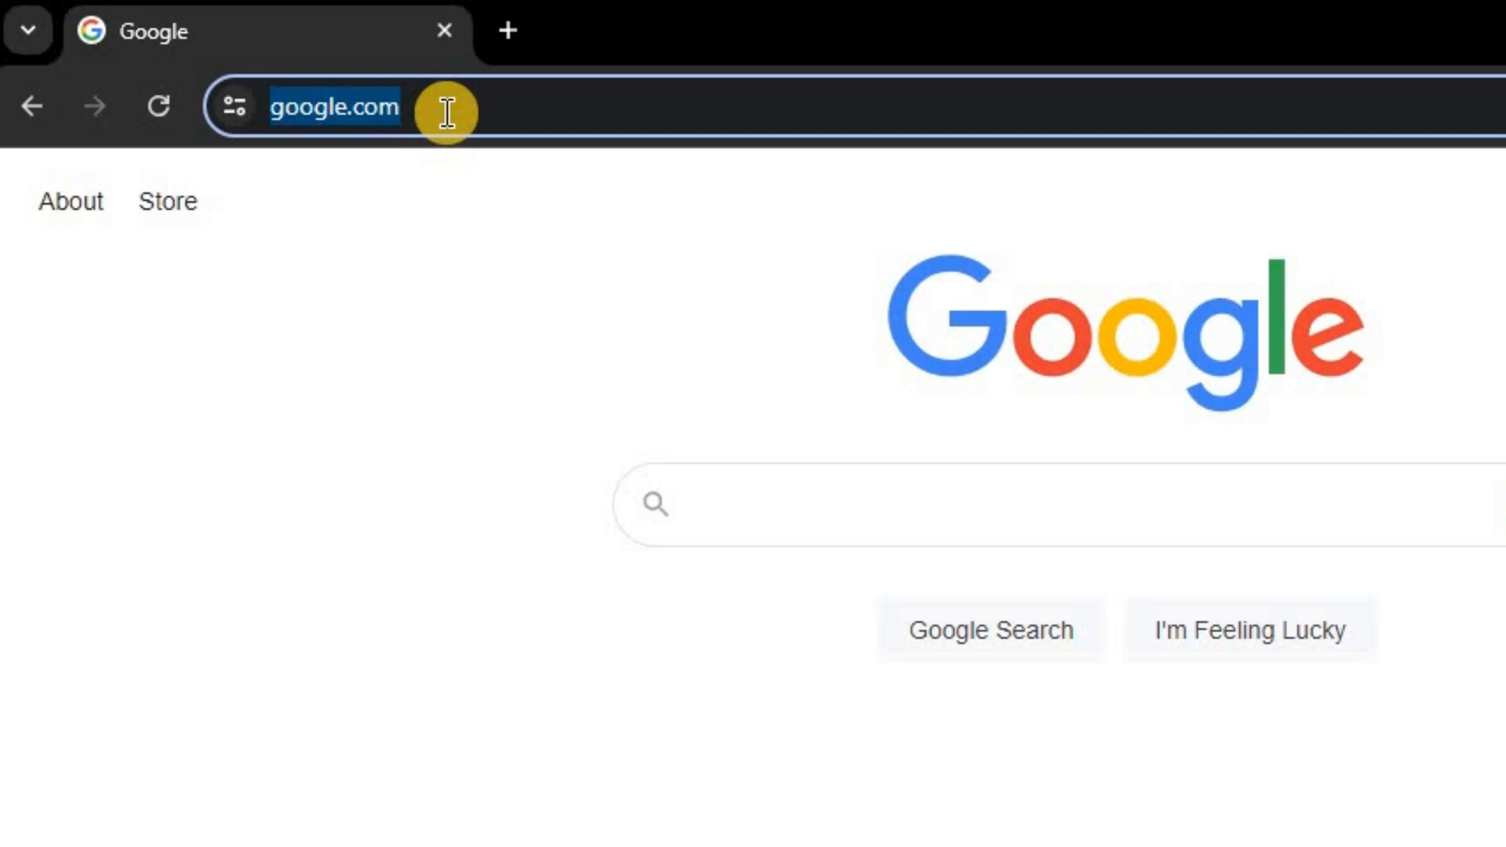
- Create a new Google Slides presentation via slides.new in the address bar
text(slides.new)
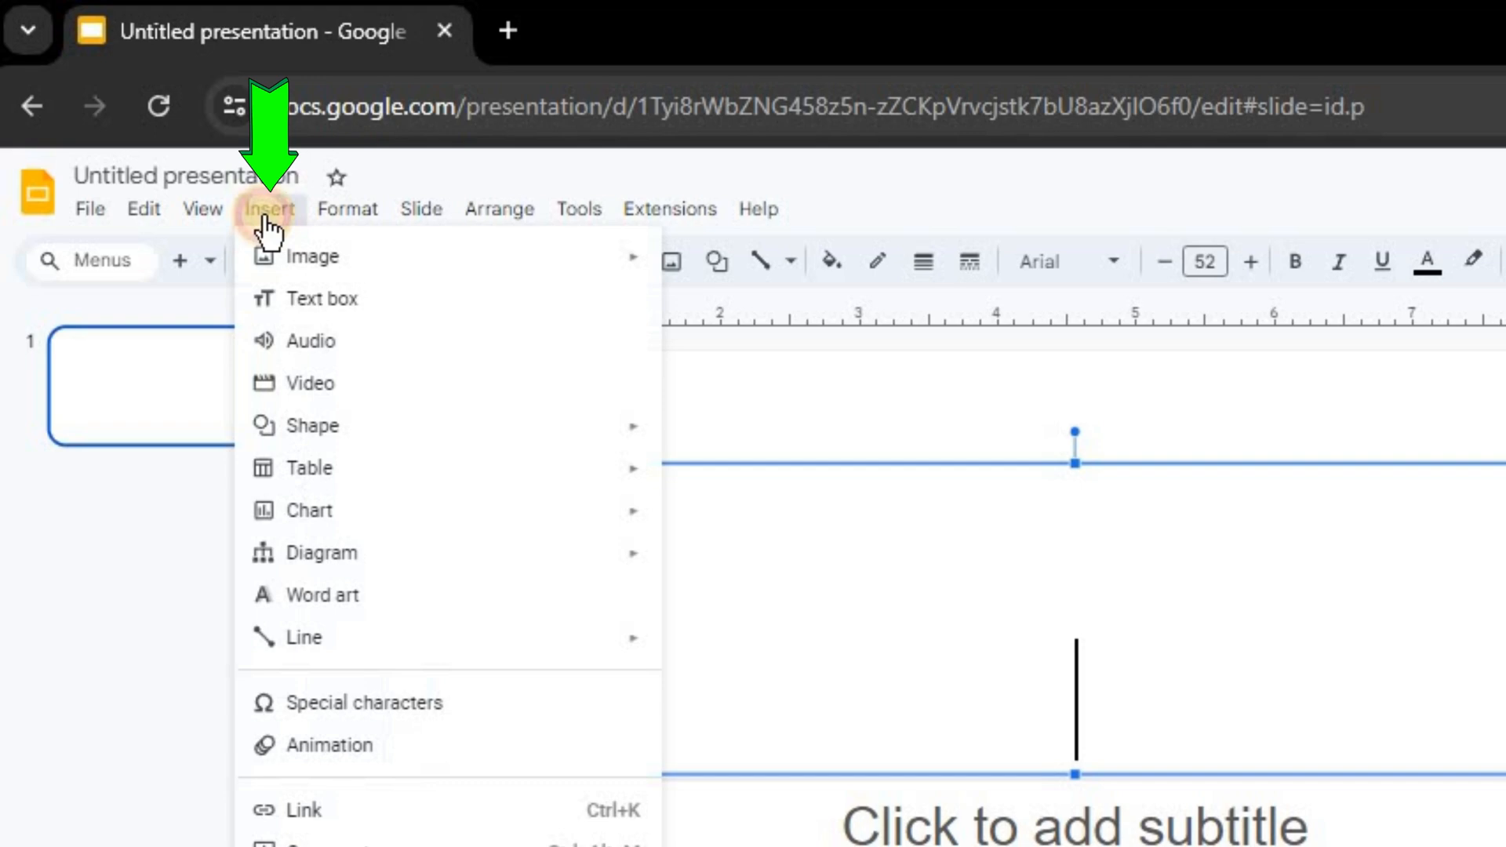
mouse_move(317, 299)
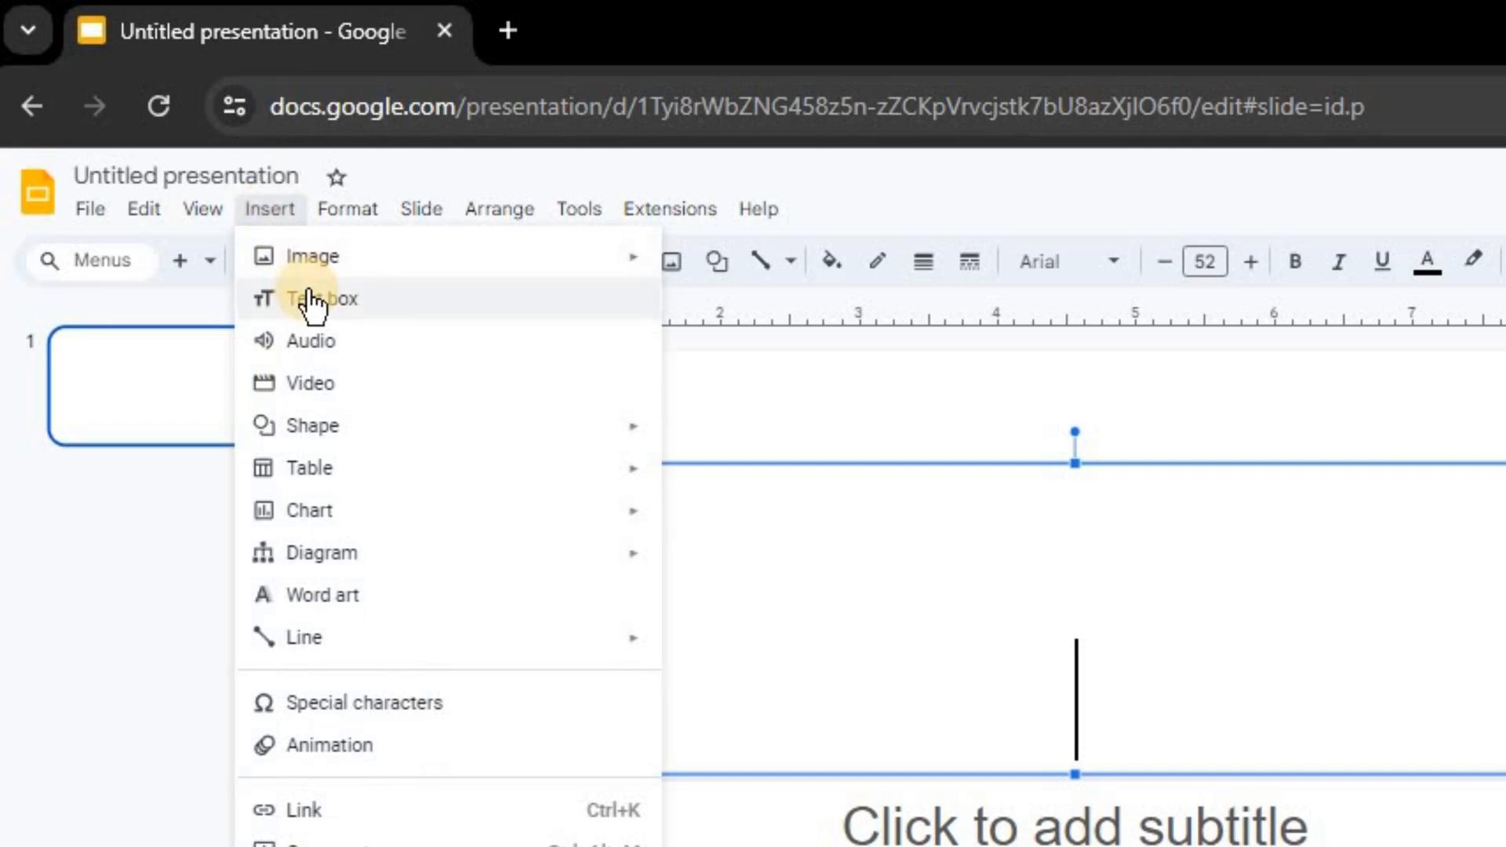
- Fill the title placeholder with 'How to Change Line Spacing in Google Slides.'
click(320, 299)
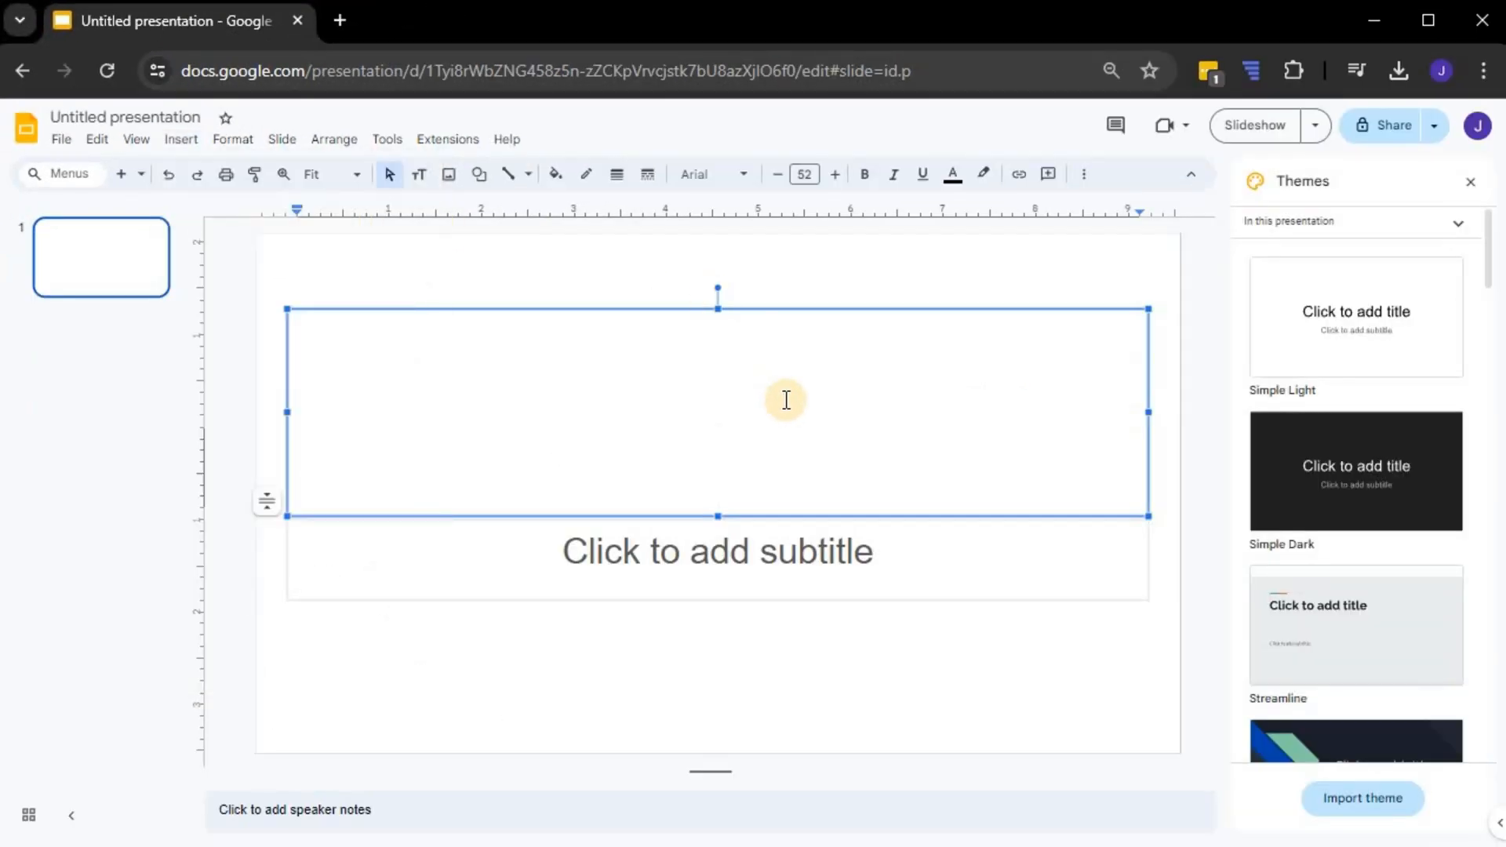
text(How to Change Line Spacing in Google Slides.)
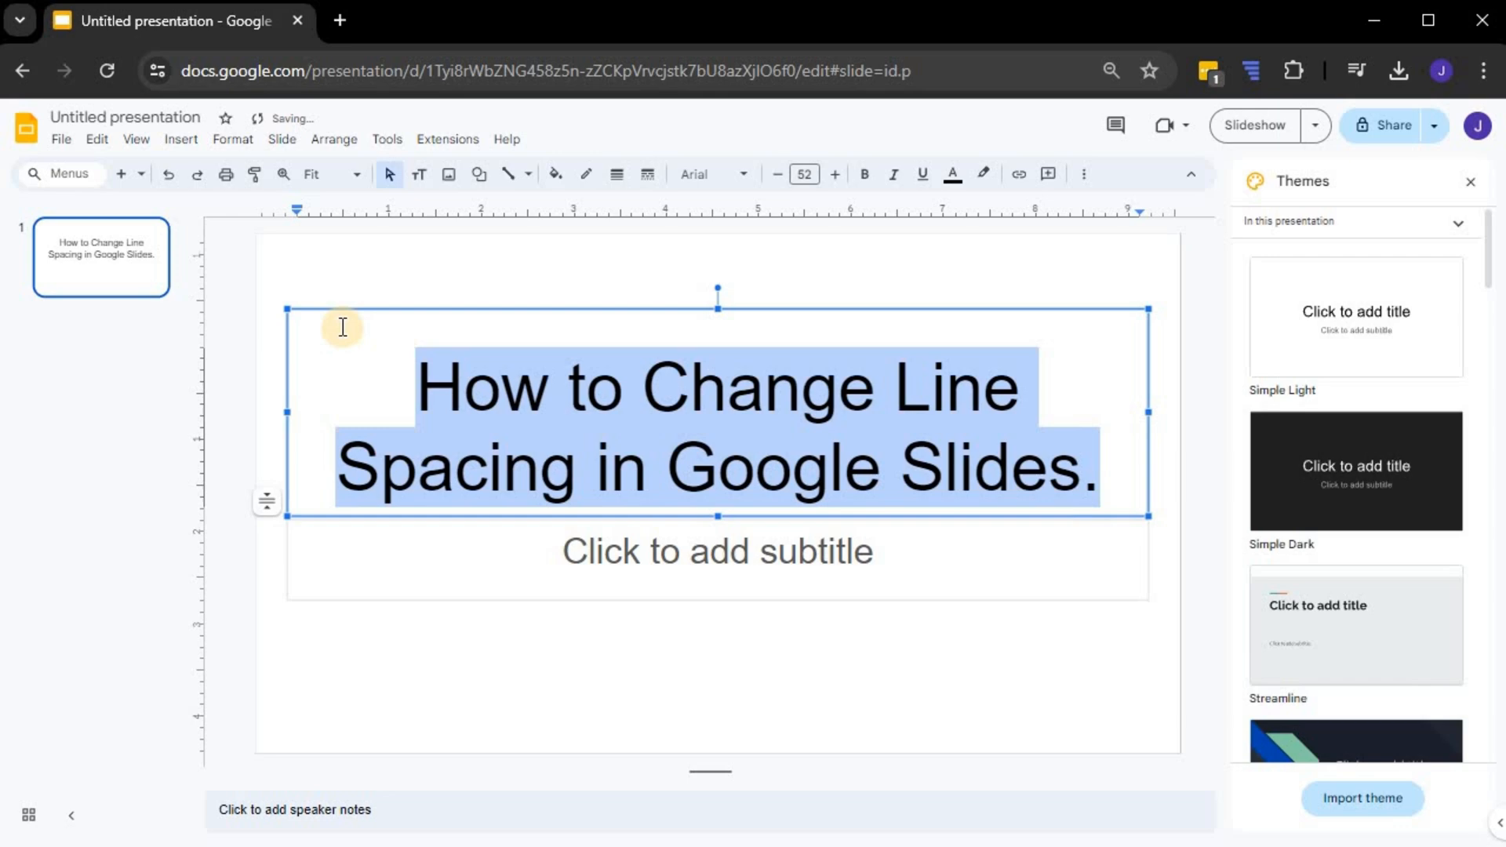
- Give the title text Double line spacing from the Format menu
click(232, 139)
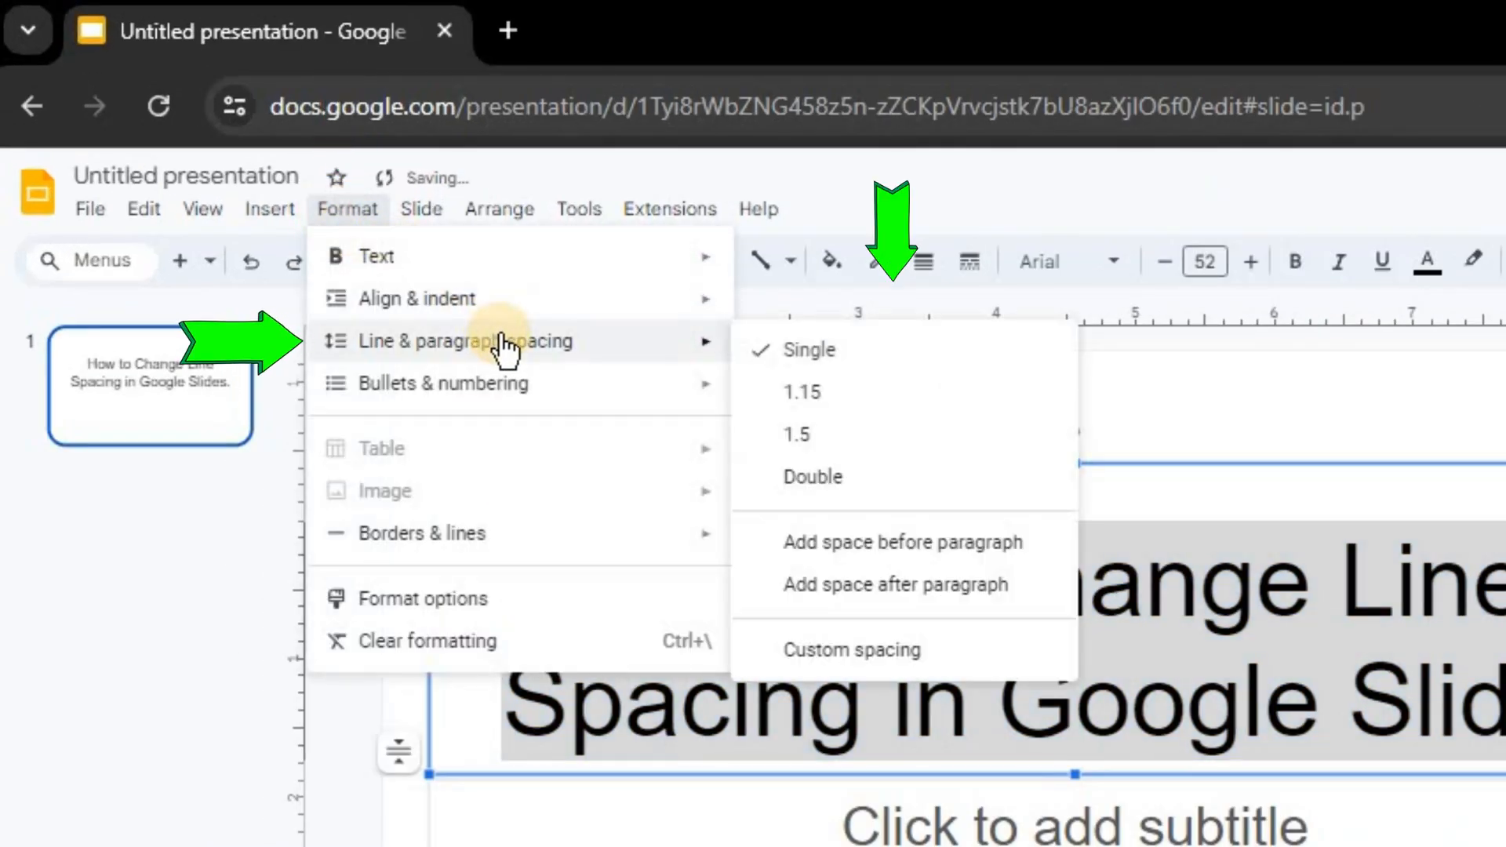
mouse_move(809, 350)
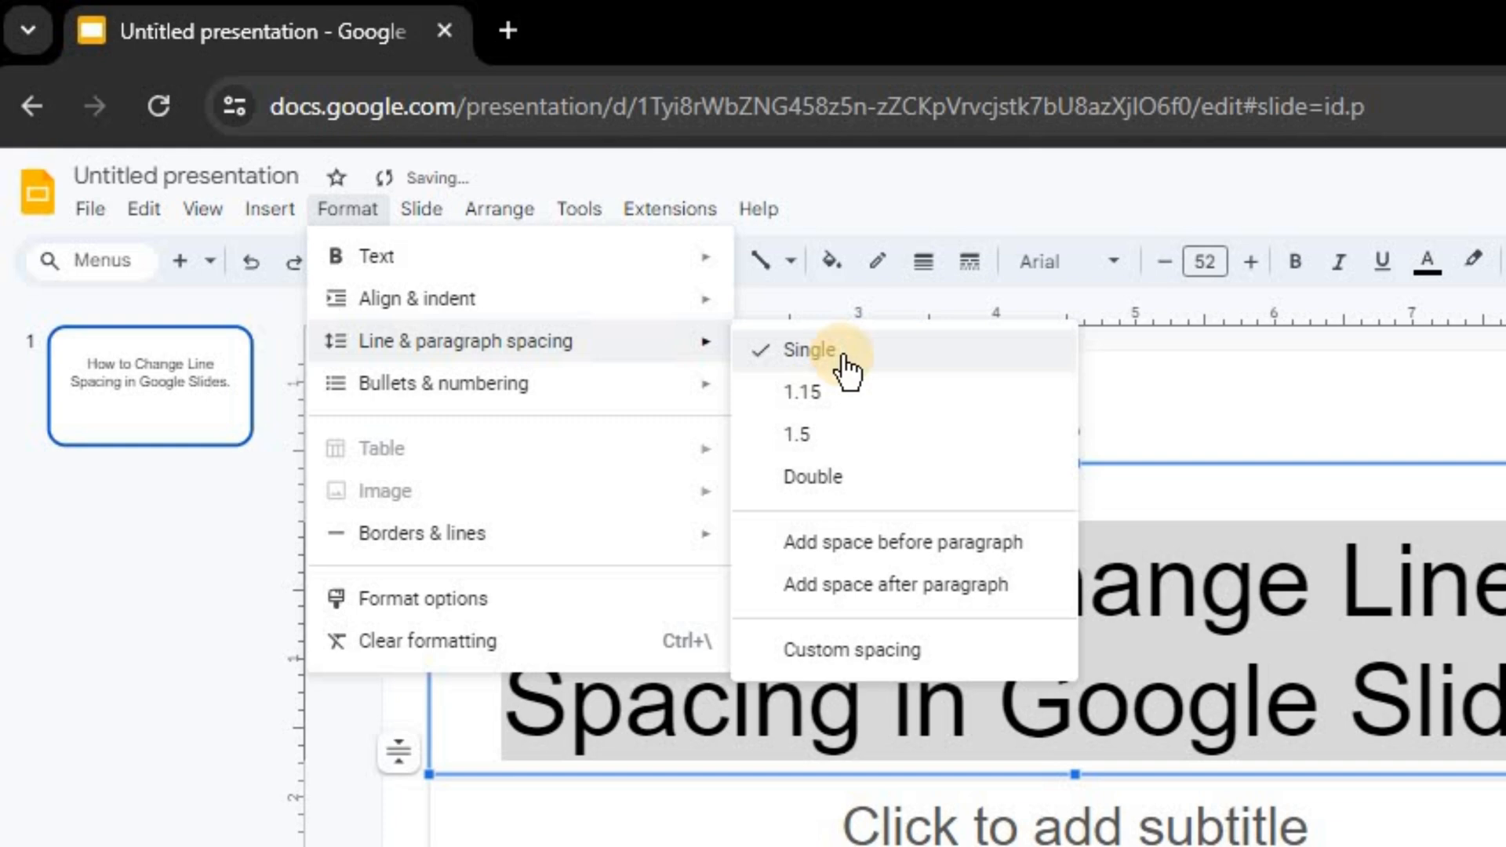
mouse_move(901, 435)
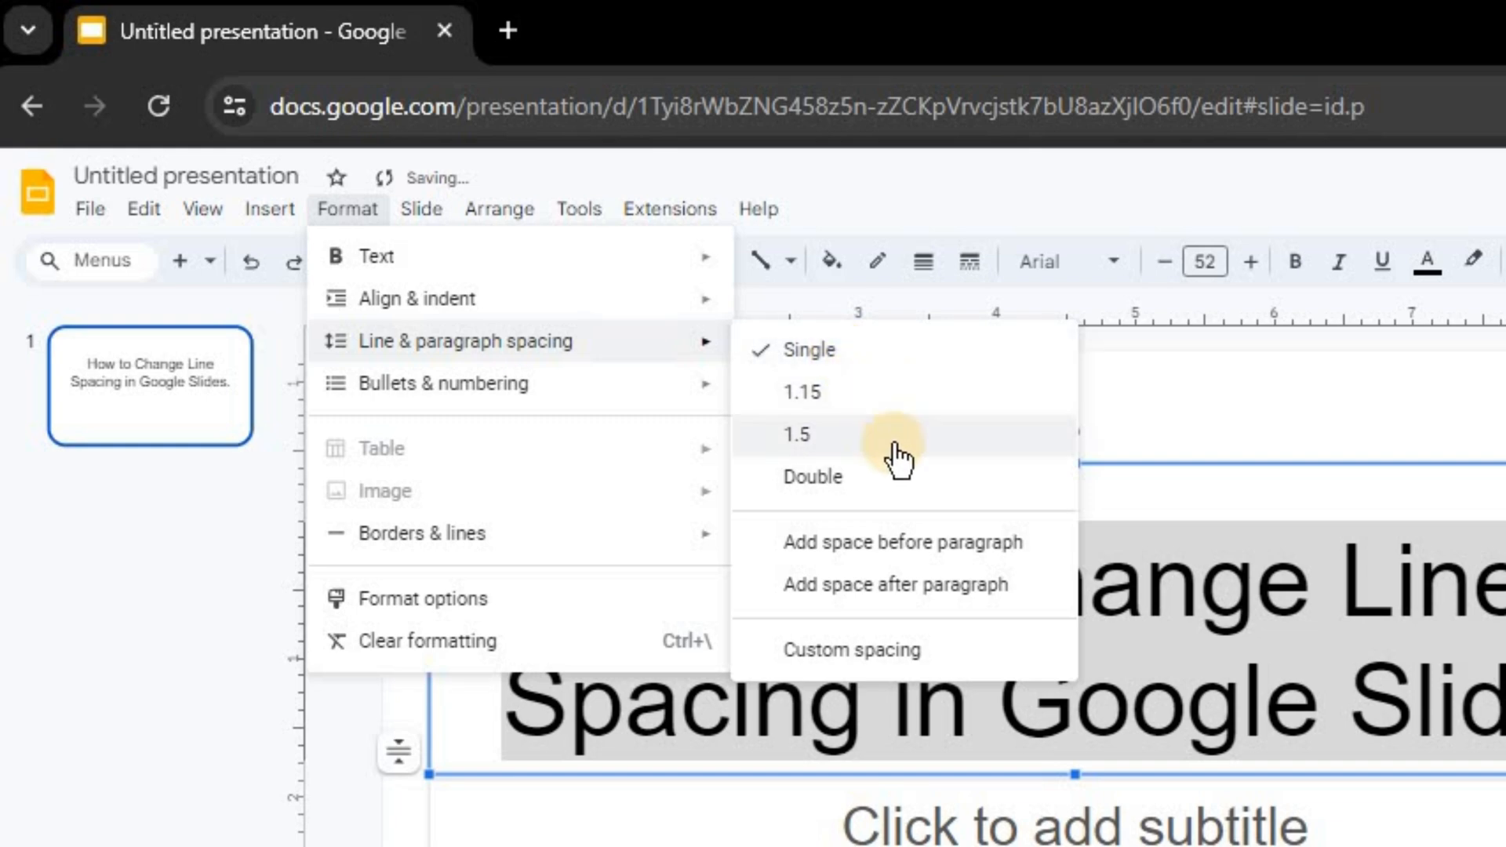
mouse_move(909, 477)
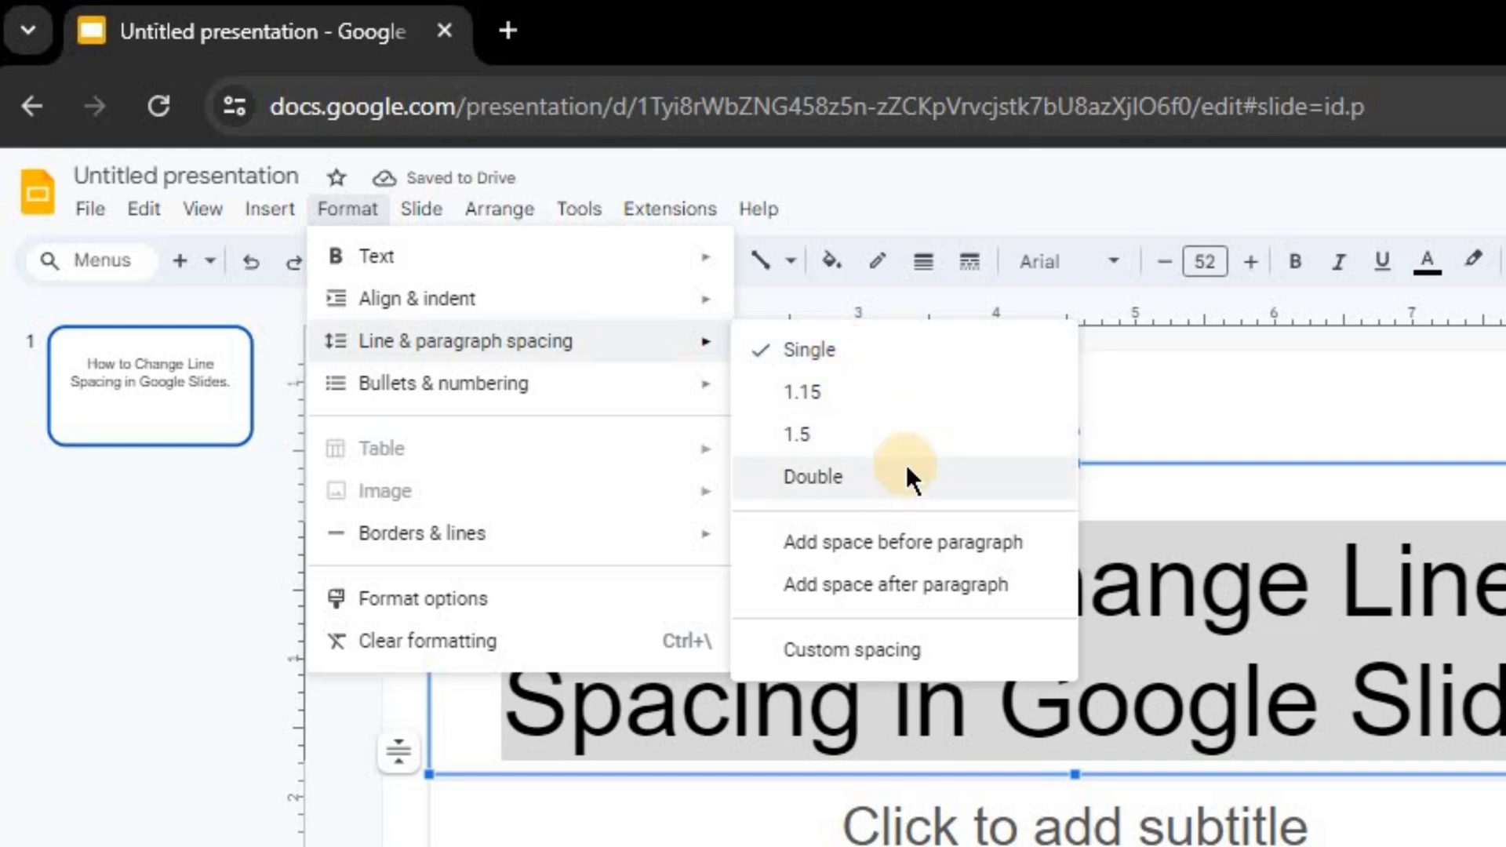
mouse_move(923, 403)
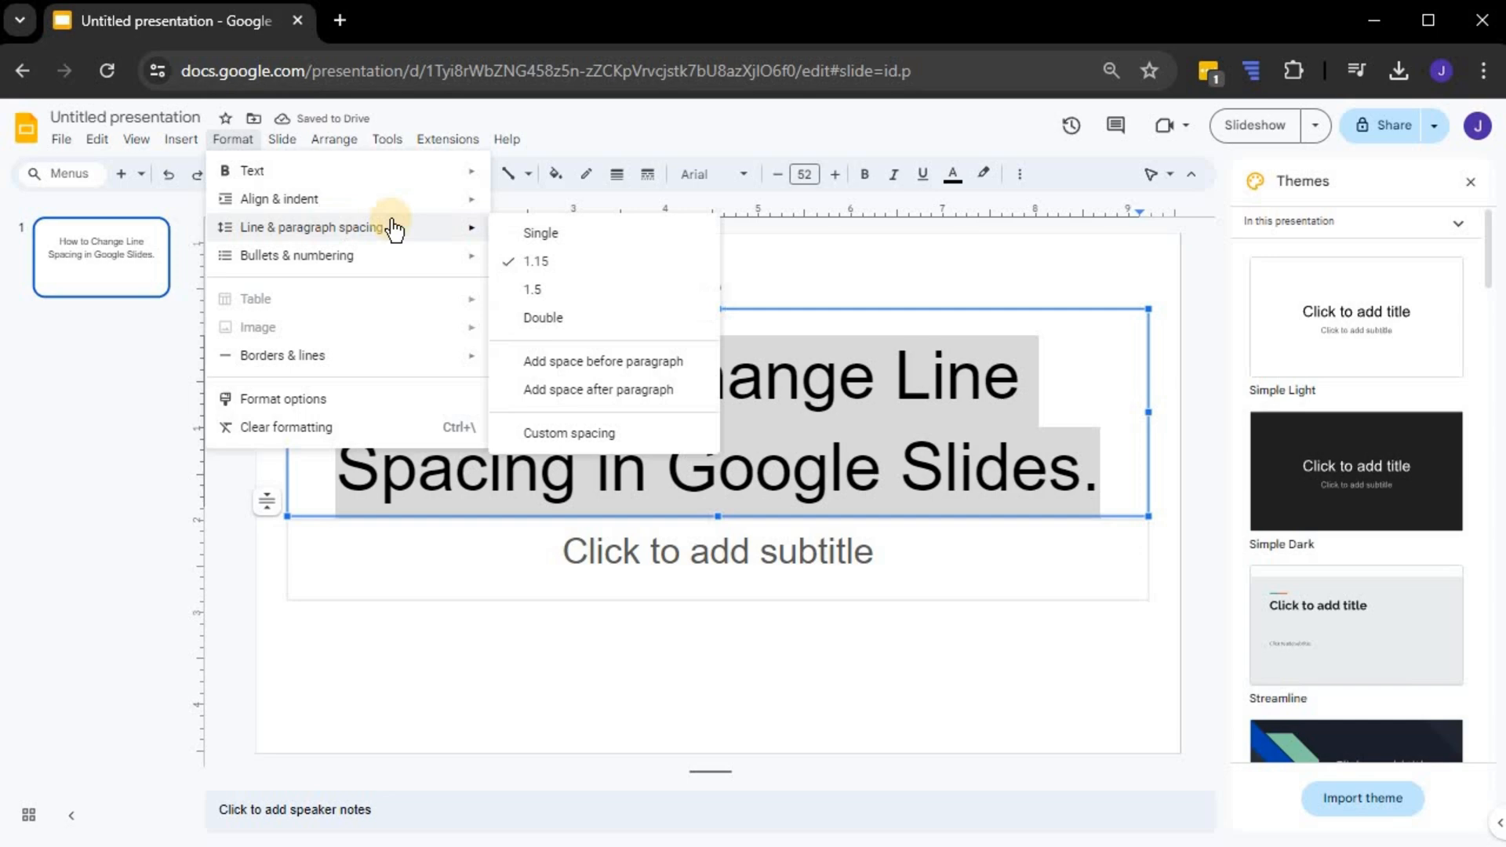
click(540, 232)
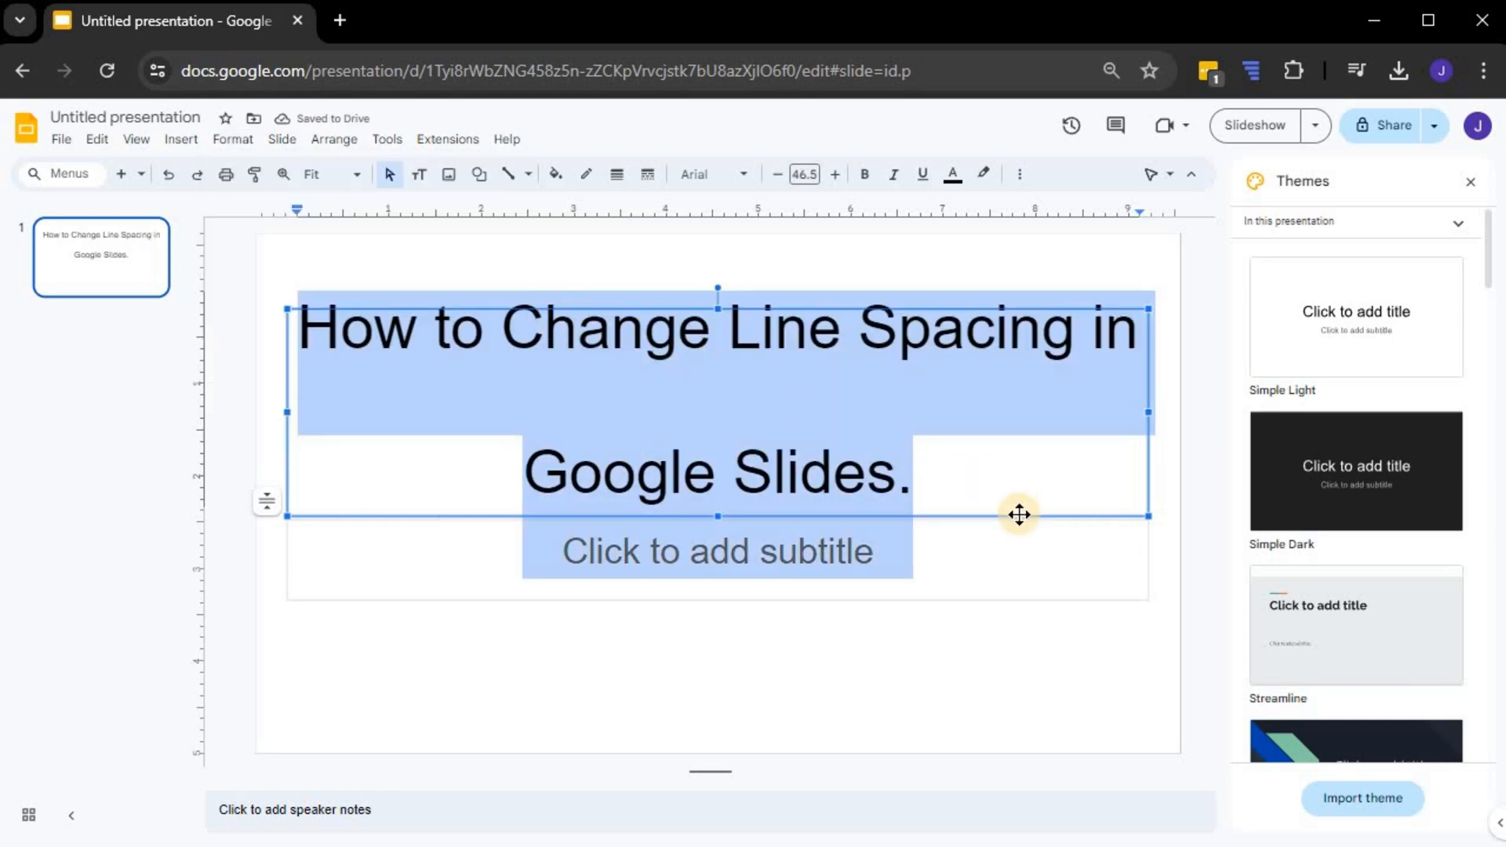
mouse_move(458, 366)
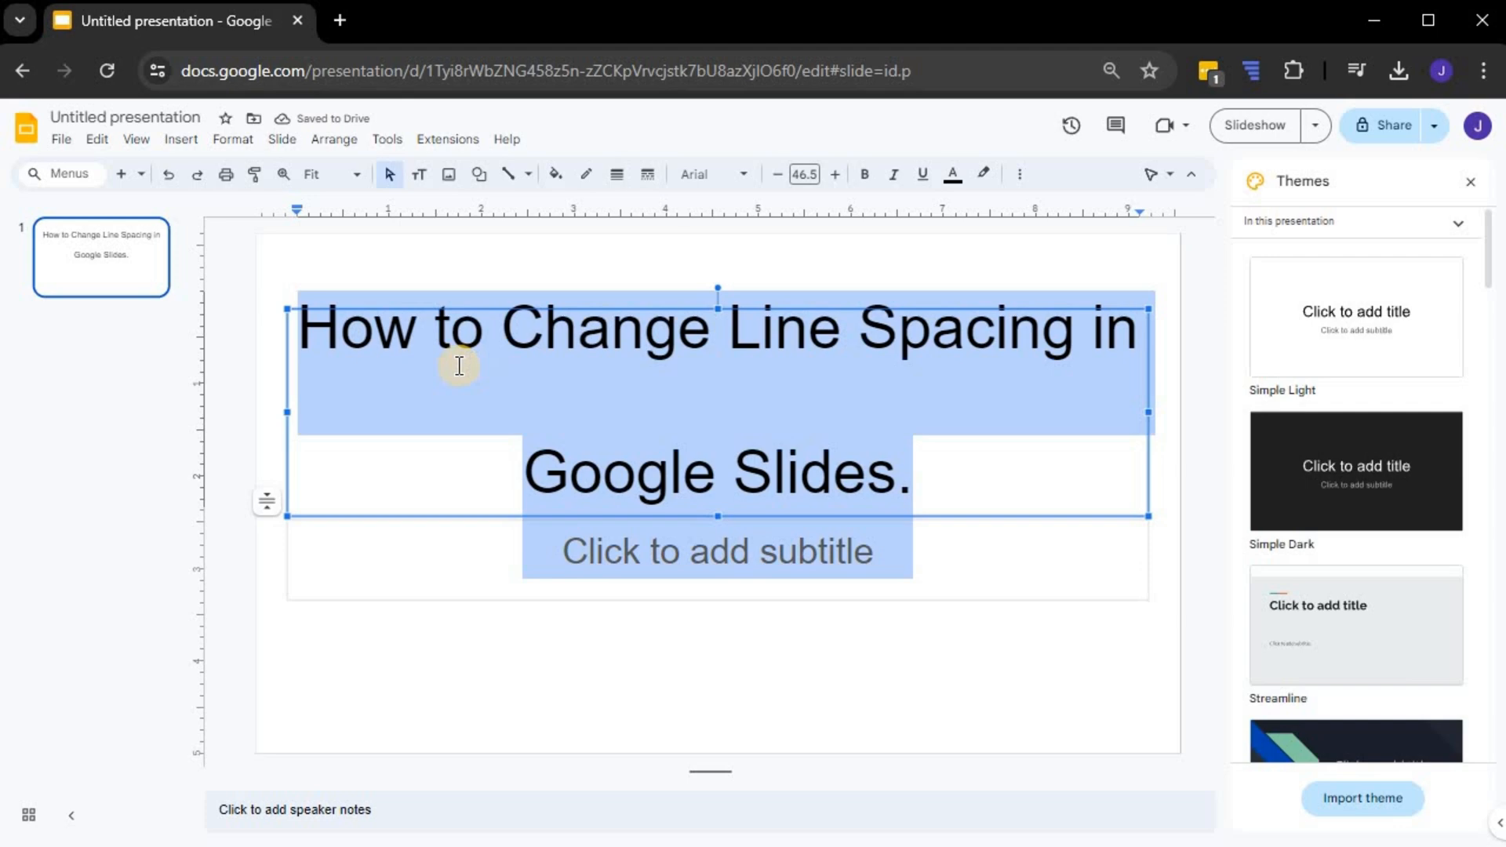
mouse_move(369, 303)
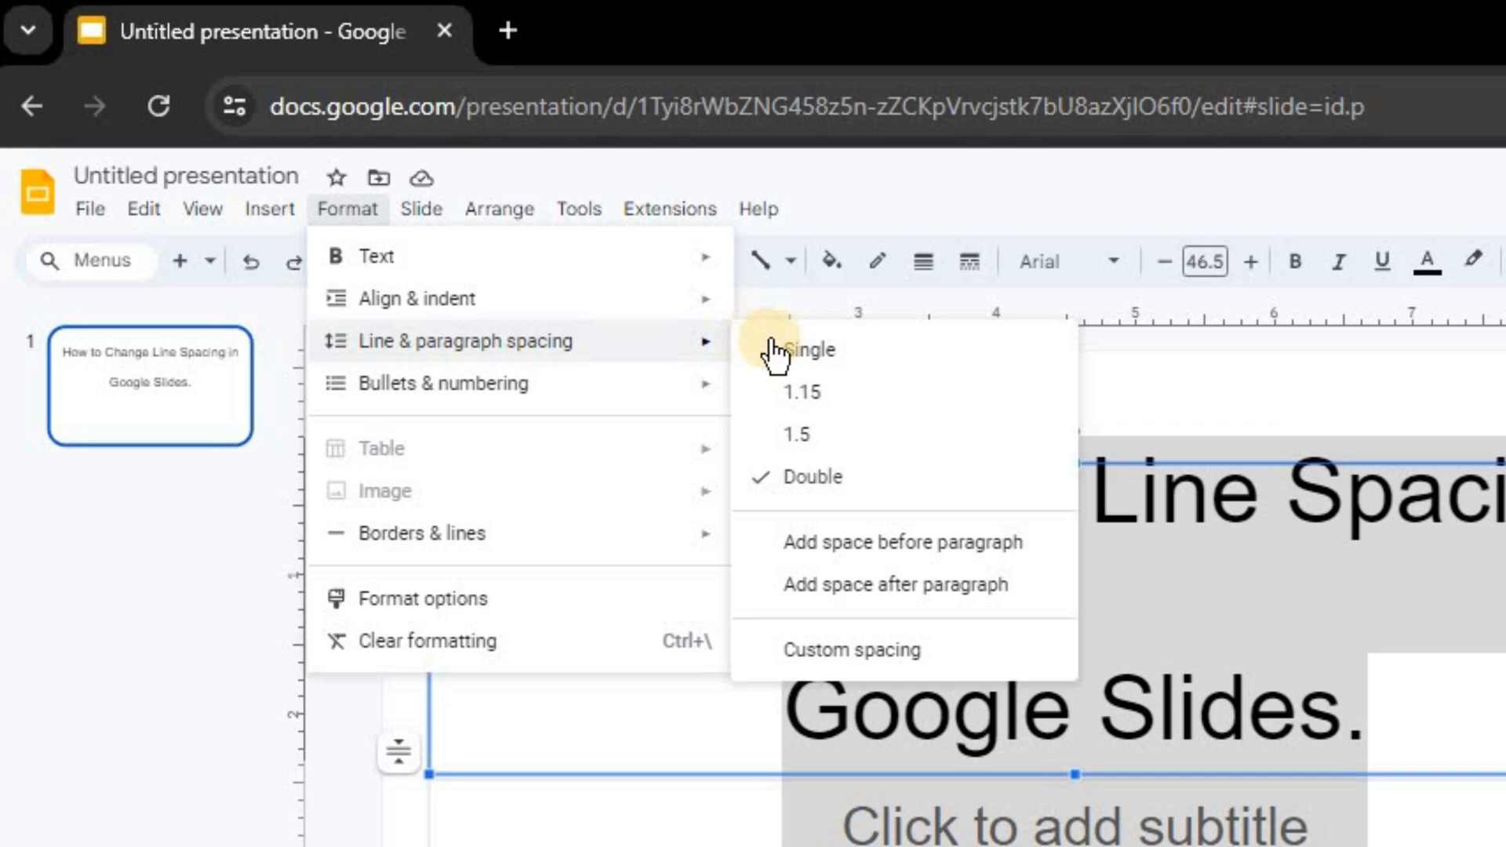
mouse_move(851, 650)
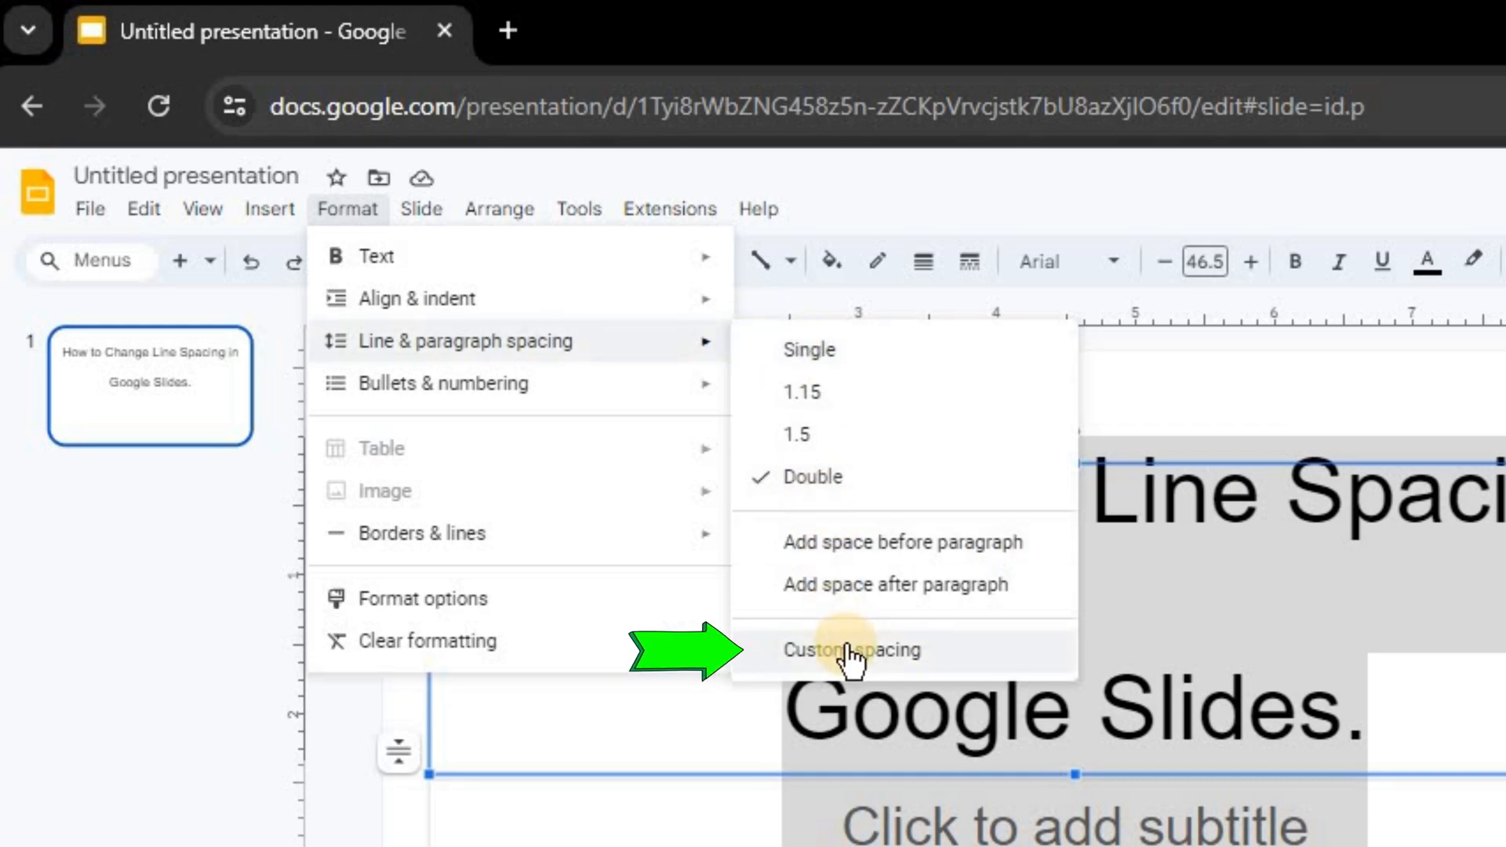
- Change the title's line spacing to a custom 2.25 and apply it
click(850, 649)
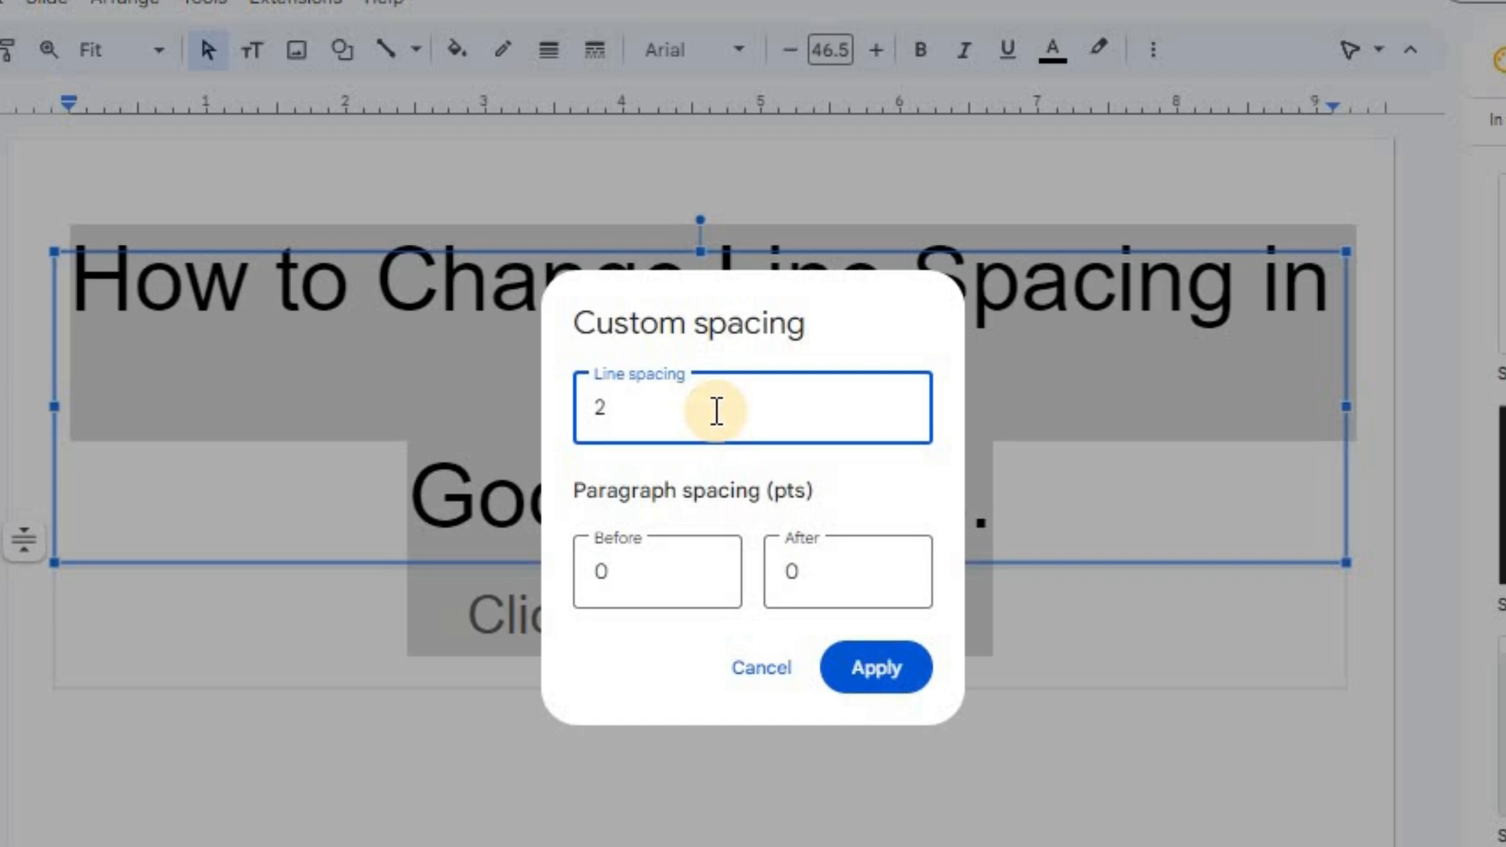
click(752, 406)
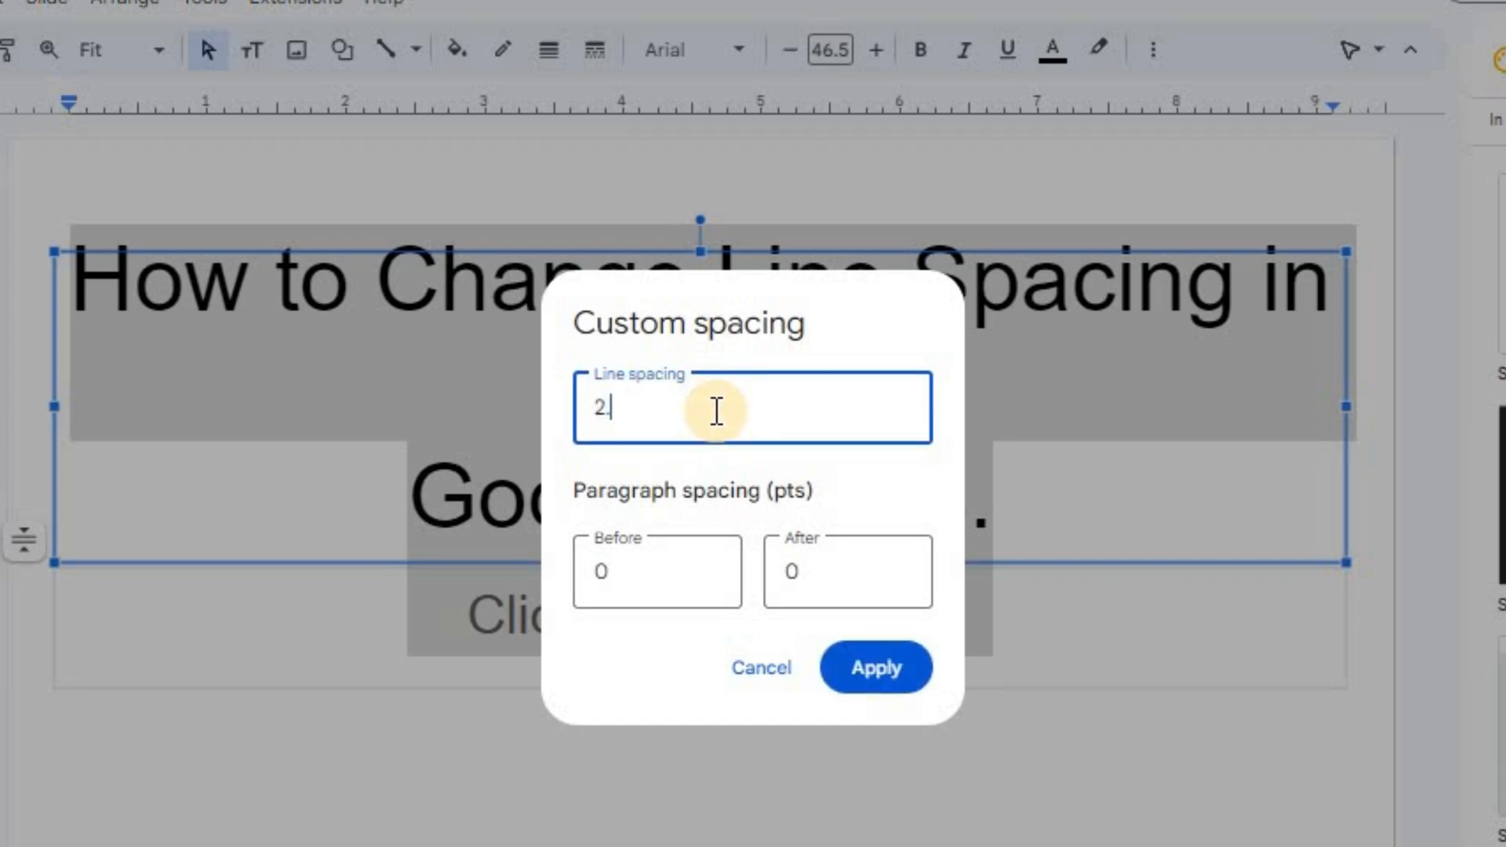
text(.25)
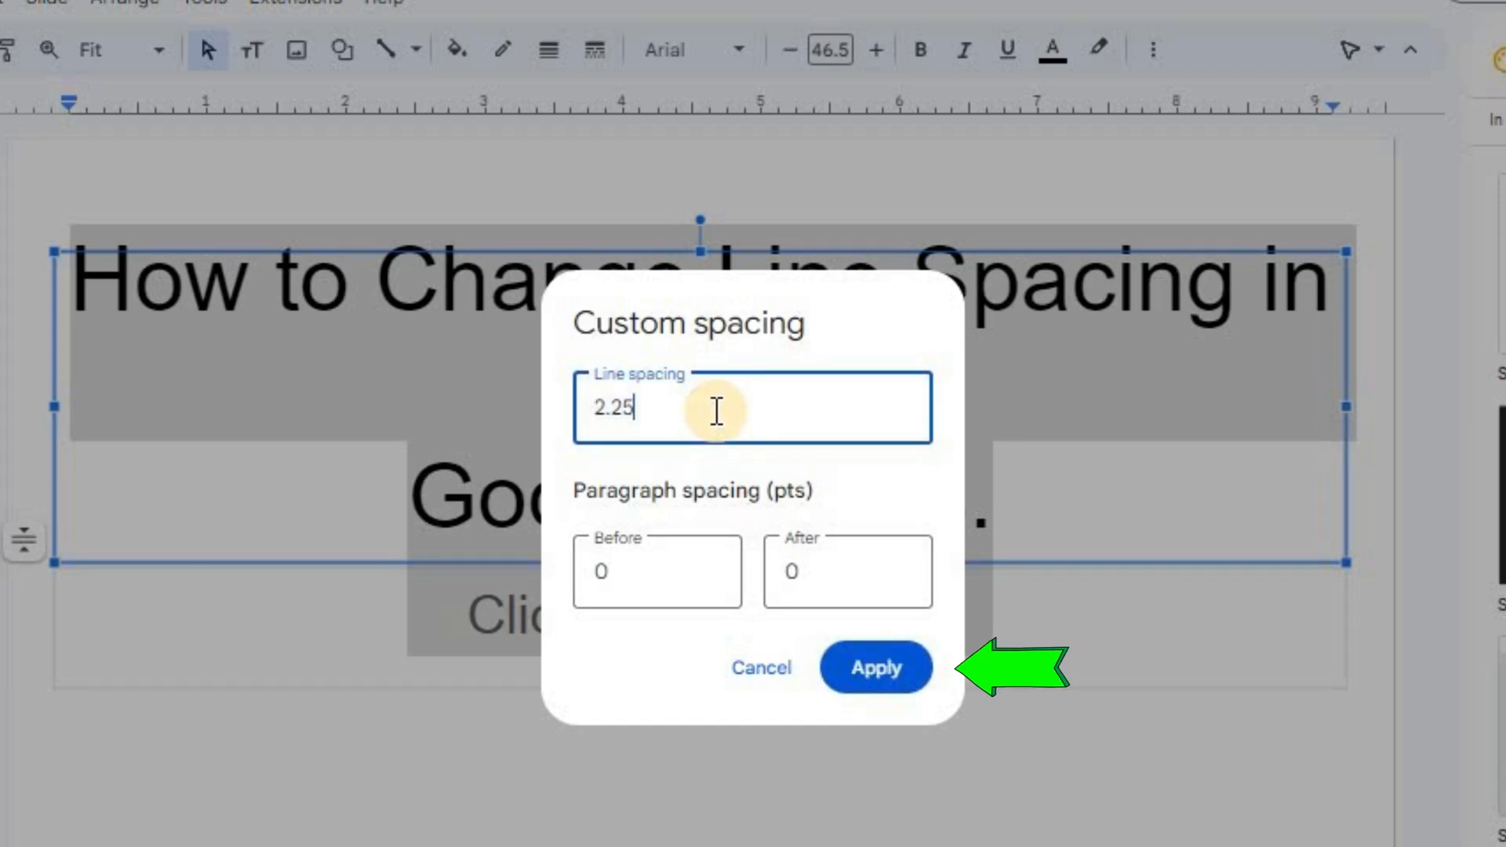
click(874, 669)
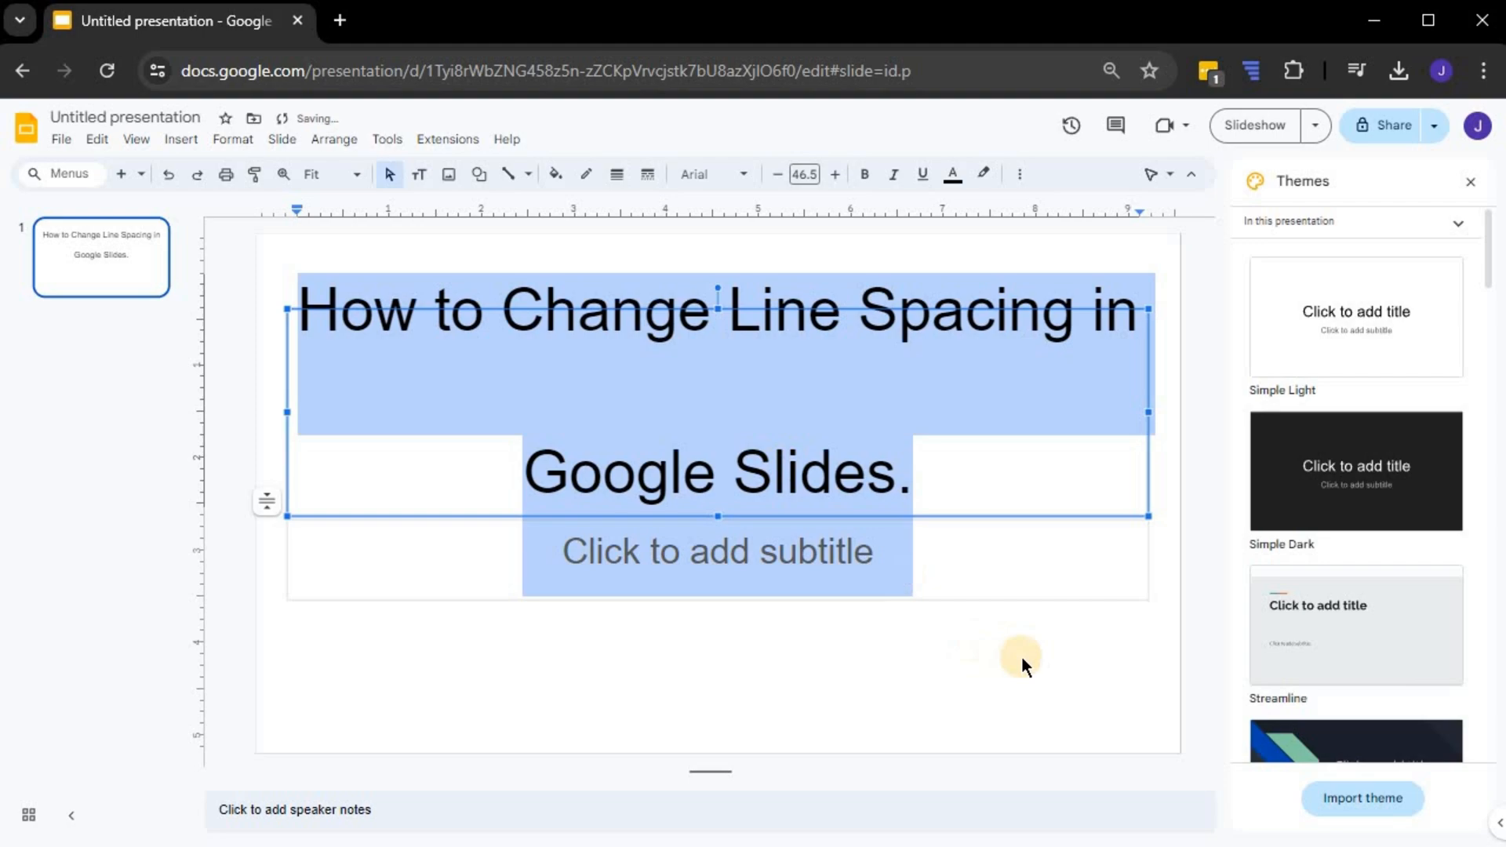